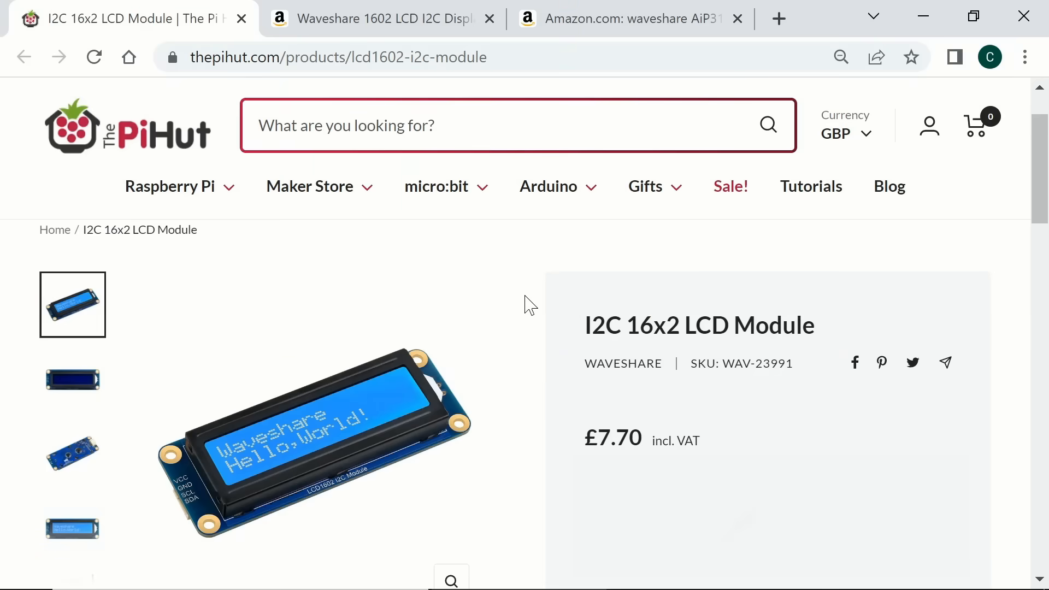
Switch through the Amazon UK tab to the Amazon.com Waveshare LCD1602 I2C listing
click(375, 18)
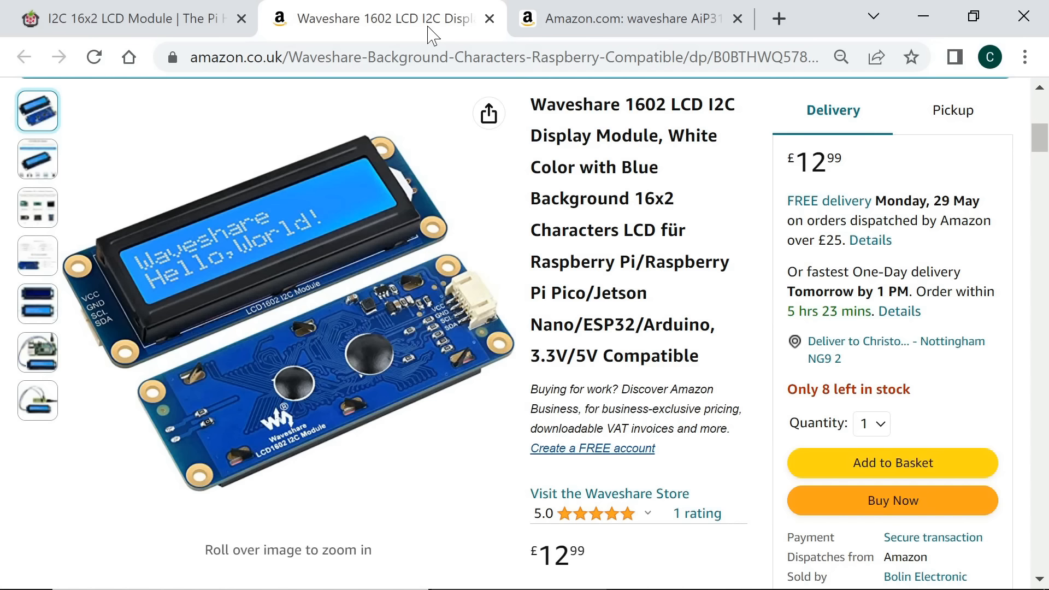
mouse_move(640, 16)
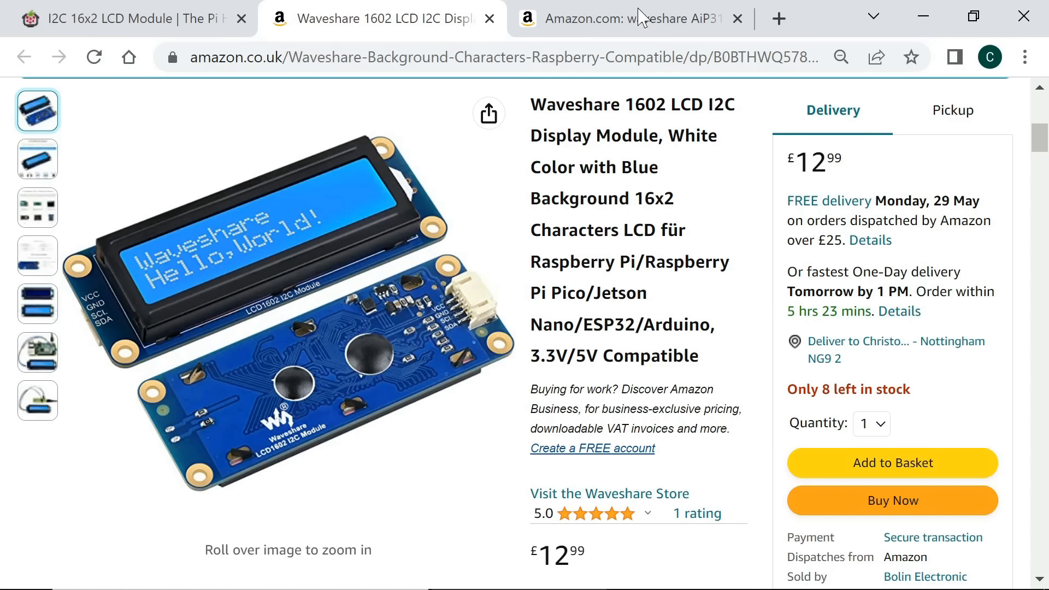
click(625, 18)
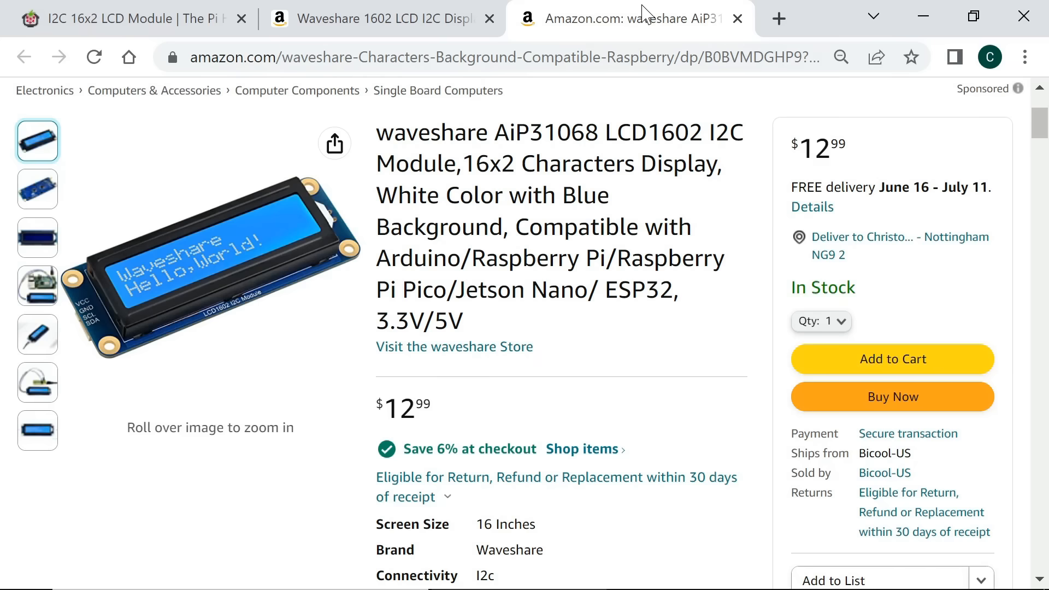